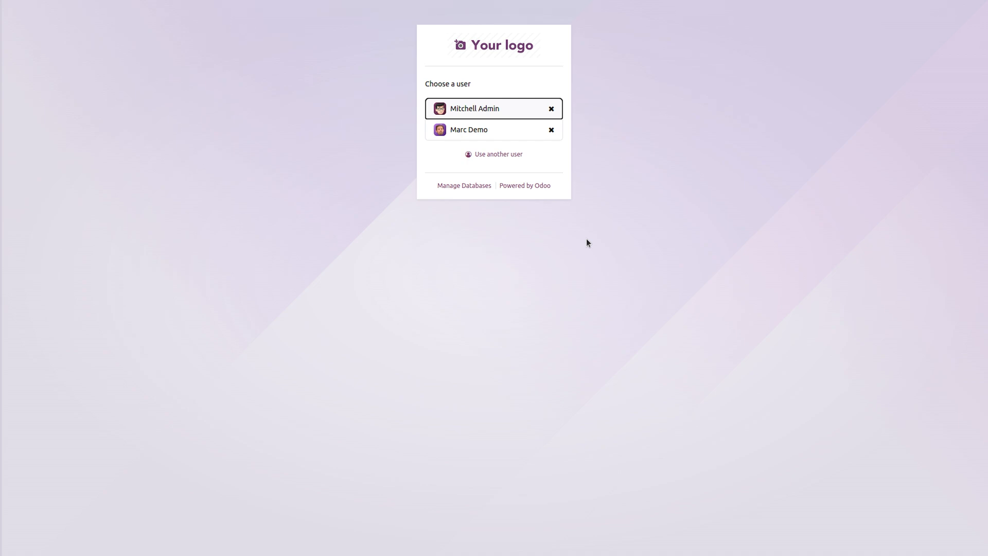
pyautogui.moveTo(472, 113)
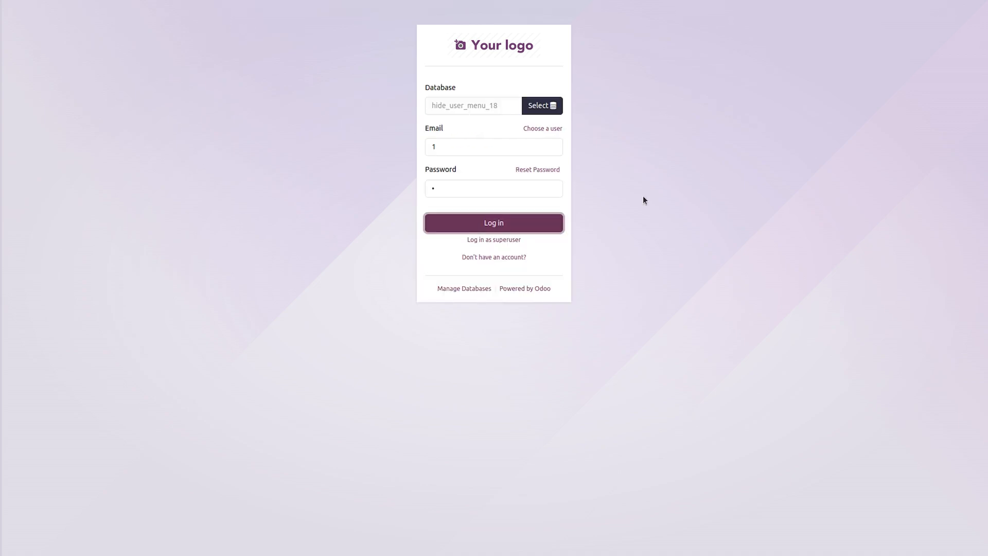
# - Log in as the administrator to reach the apps home screen
pyautogui.click(493, 223)
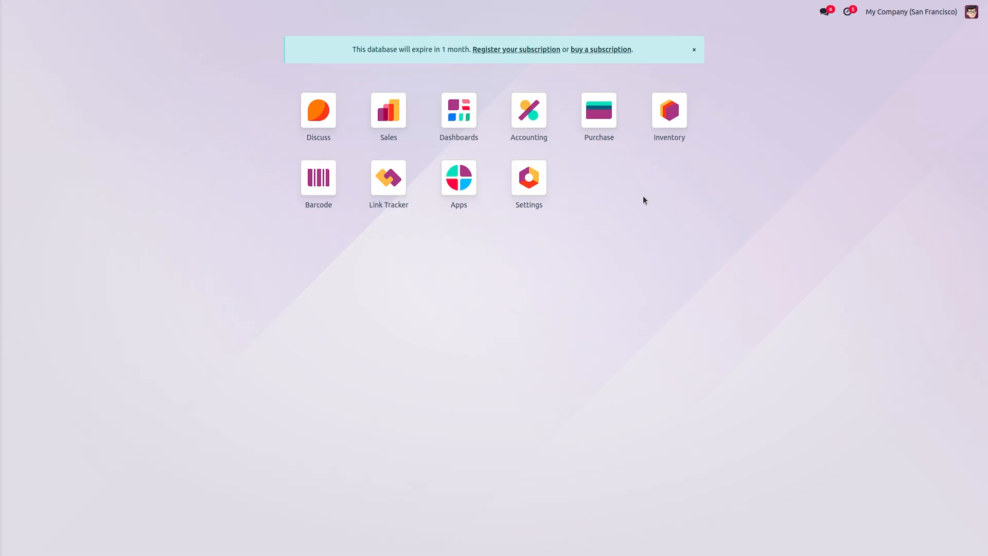
pyautogui.moveTo(662, 314)
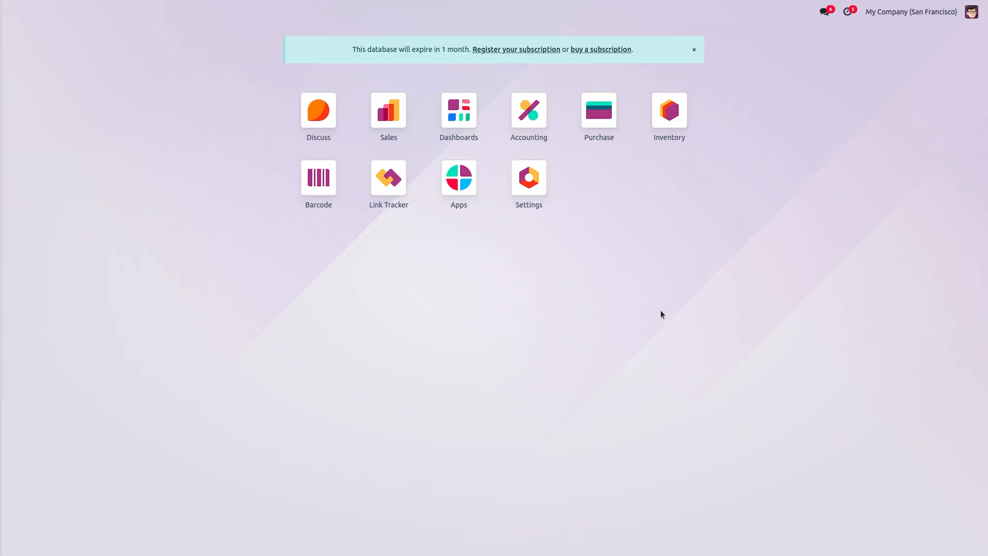
pyautogui.click(459, 177)
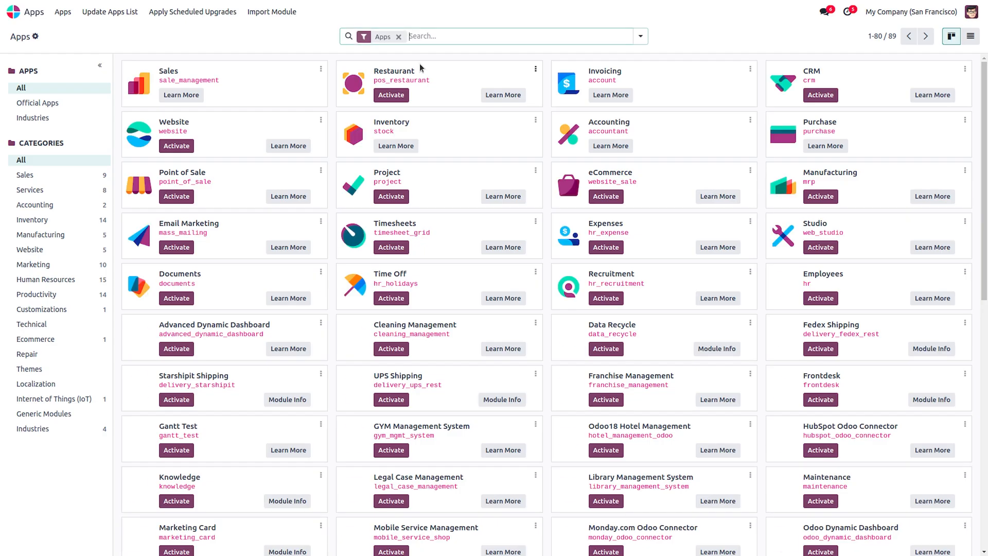
pyautogui.write('hi')
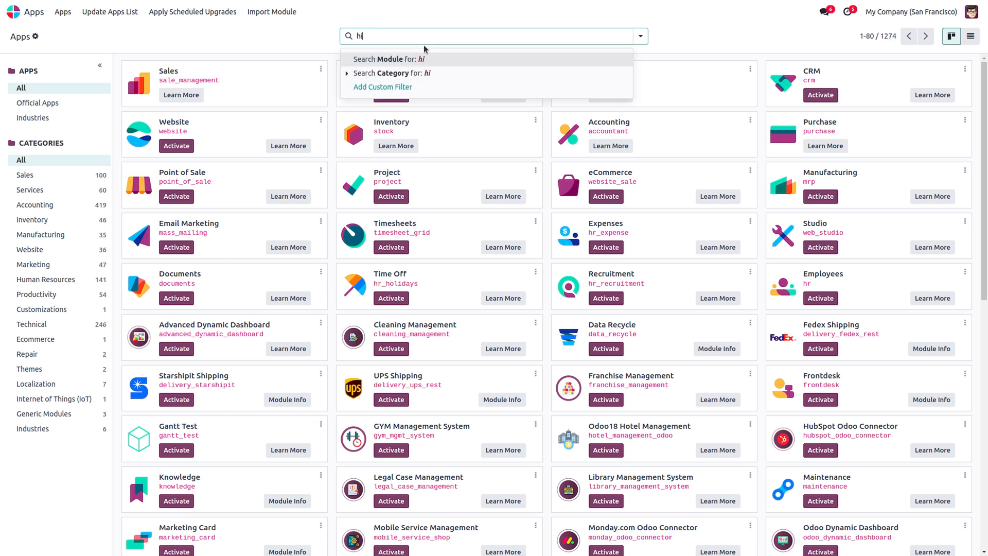
pyautogui.click(387, 59)
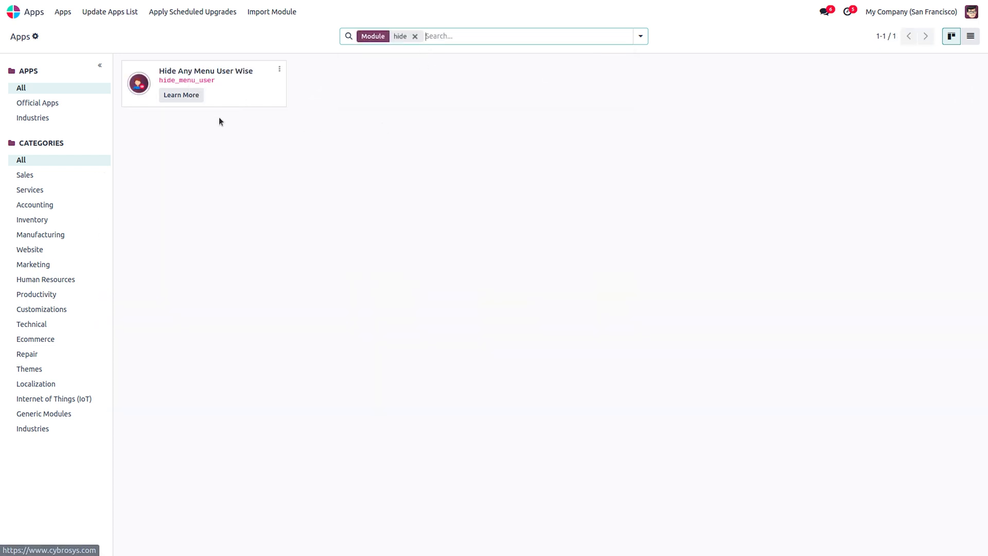
pyautogui.moveTo(374, 153)
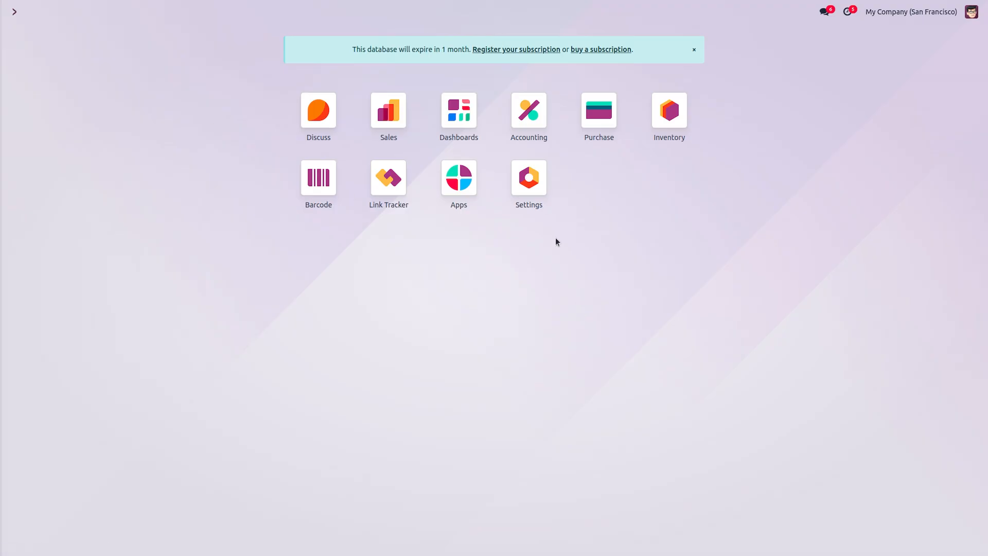
# - Go to Settings > Users & Companies > Users to list the internal users
pyautogui.click(529, 177)
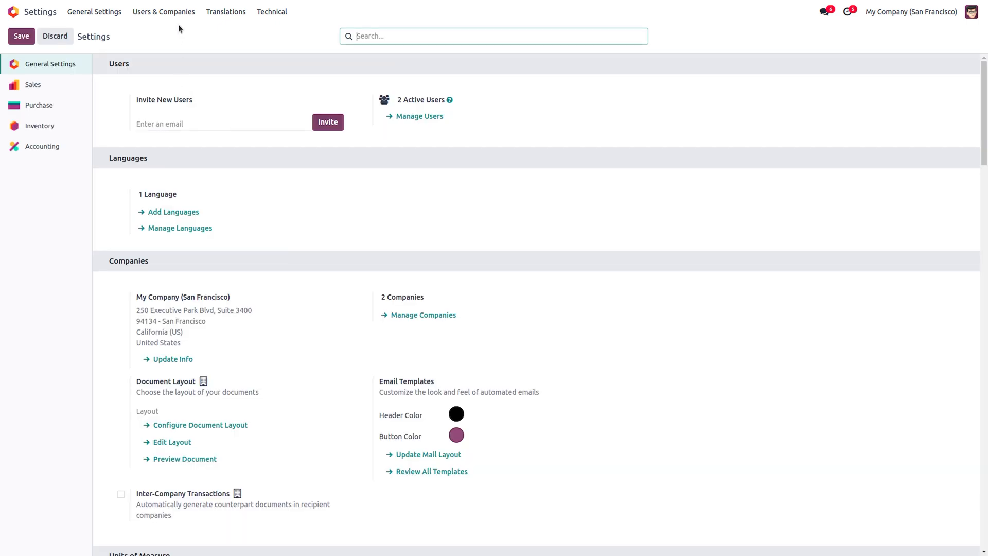
pyautogui.click(163, 12)
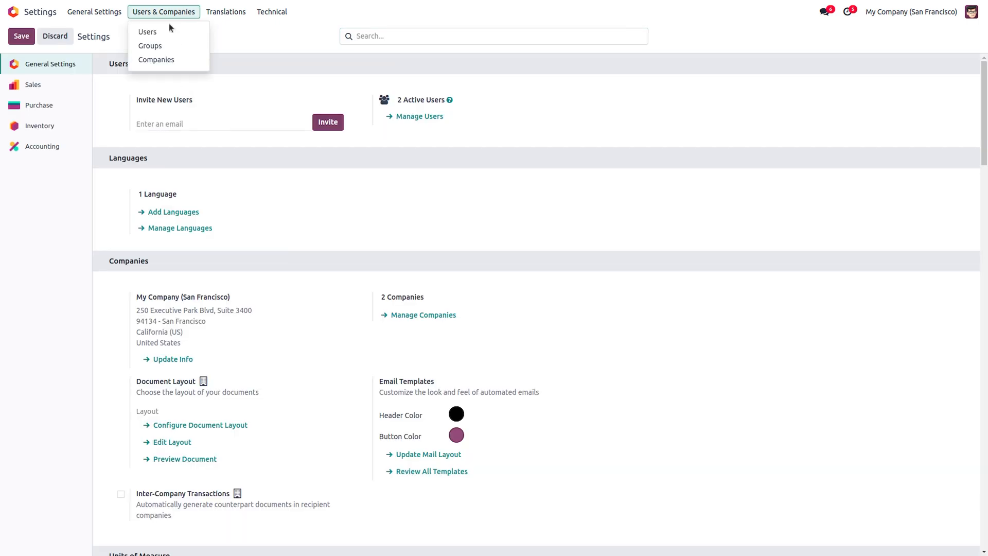
pyautogui.click(147, 31)
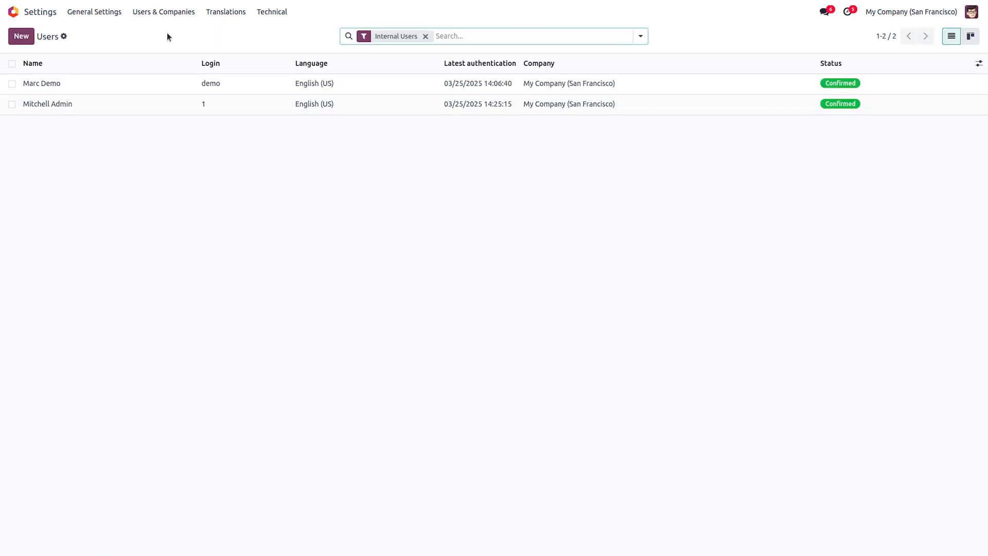
pyautogui.moveTo(119, 179)
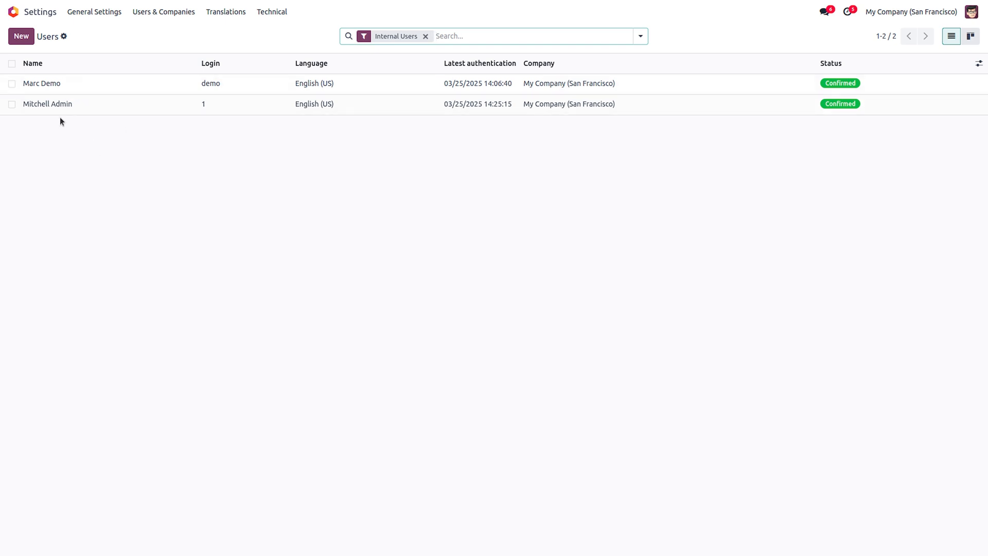
pyautogui.moveTo(45, 108)
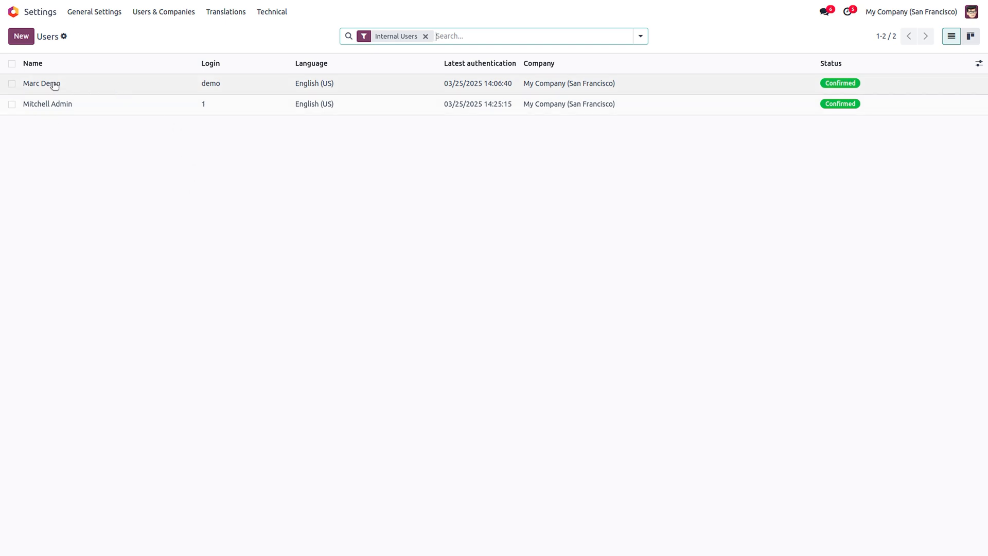
# - Check Marc Demo's Hide Specific Menu tab (empty), return to Access Rights, then sign out
pyautogui.click(39, 84)
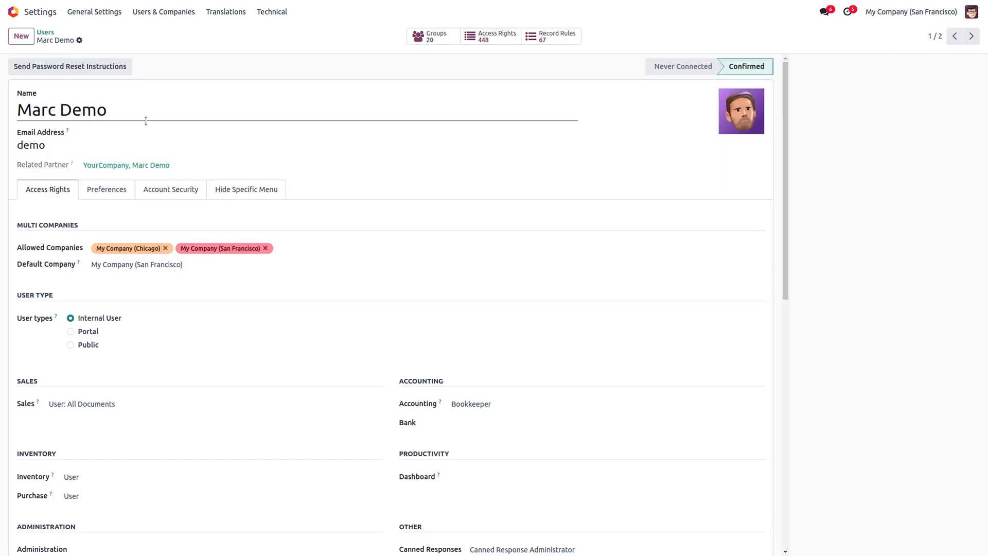
pyautogui.moveTo(317, 218)
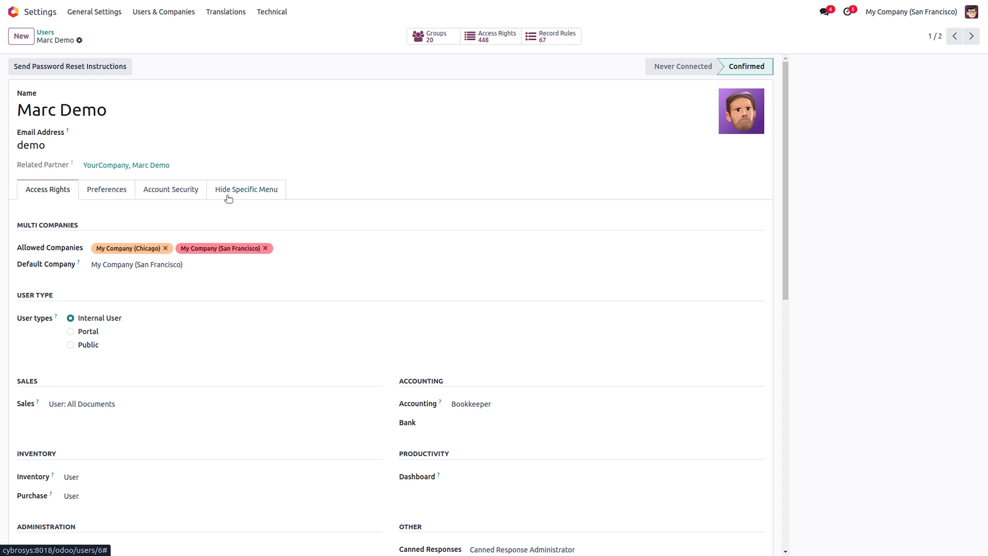
pyautogui.moveTo(246, 195)
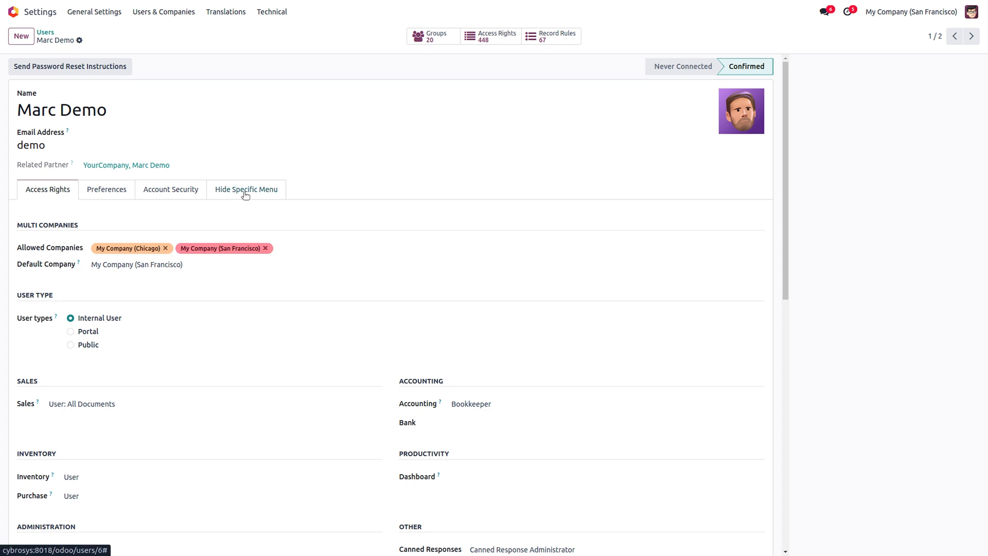
pyautogui.click(246, 189)
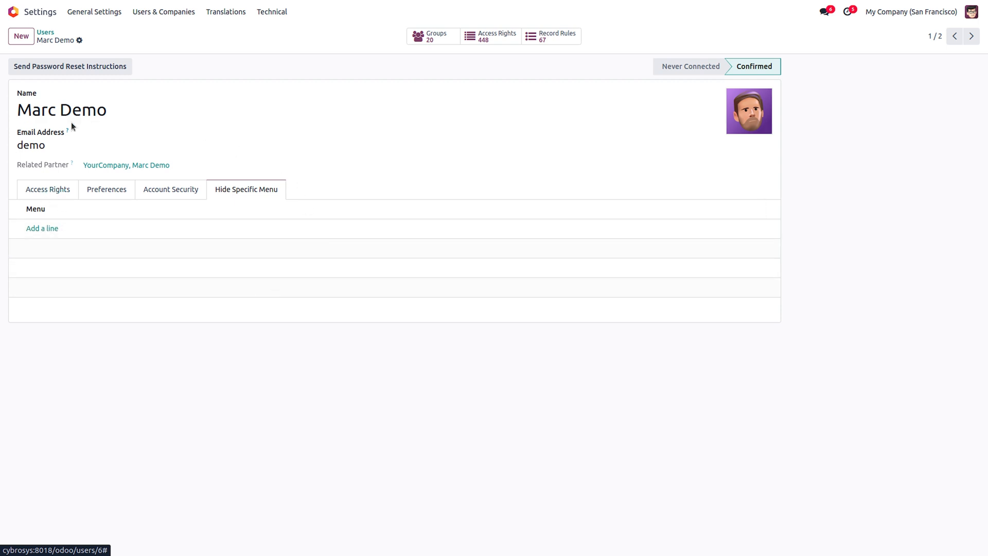
pyautogui.click(47, 189)
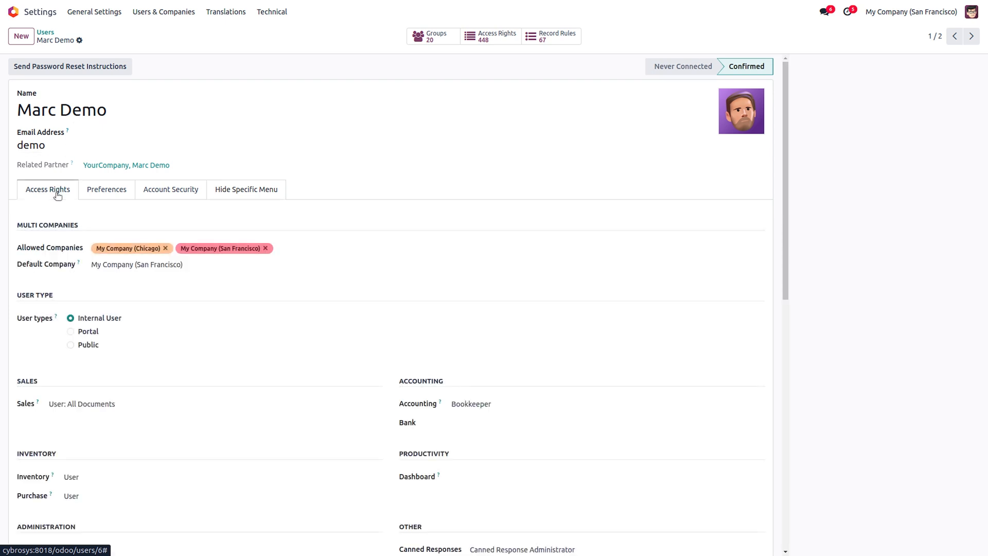
pyautogui.click(62, 406)
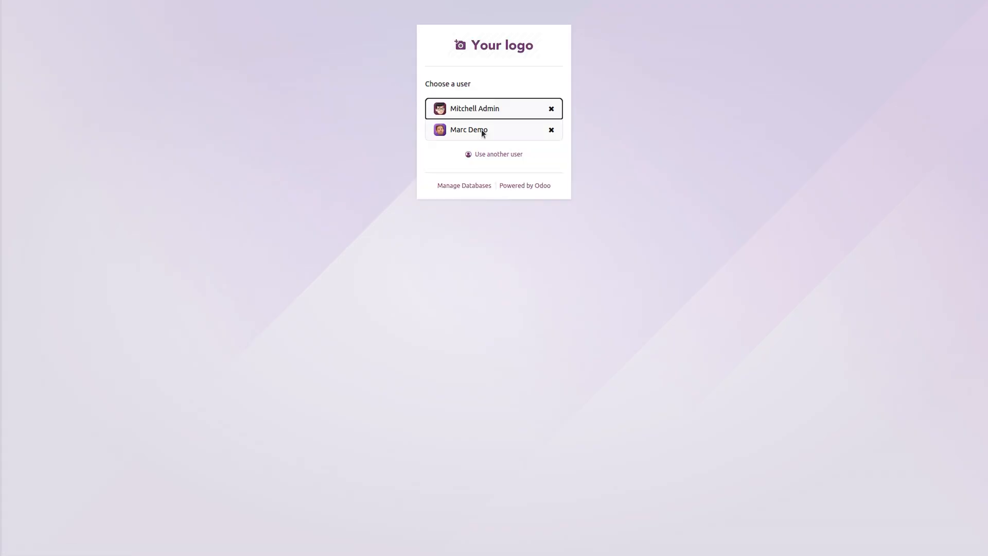
pyautogui.click(481, 130)
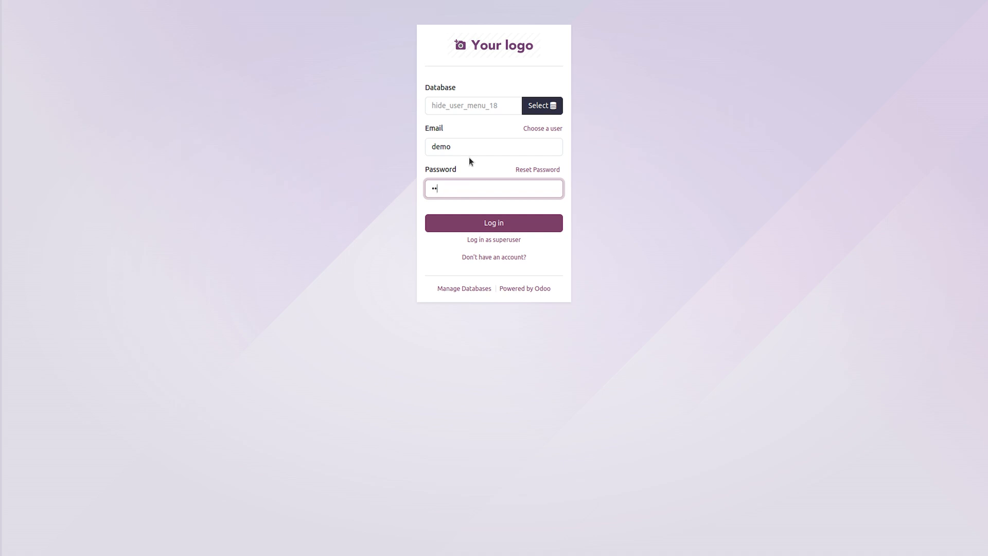
pyautogui.click(494, 223)
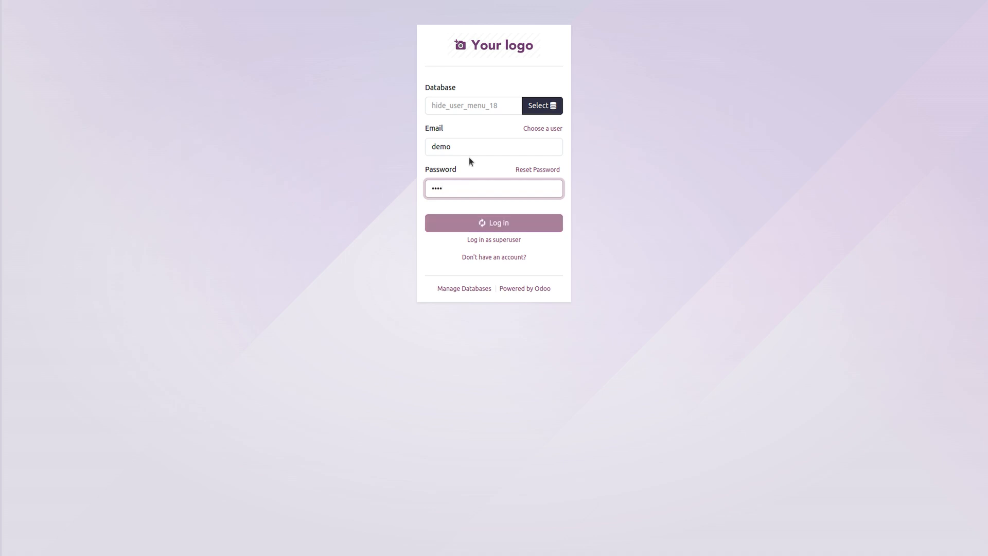
pyautogui.click(494, 223)
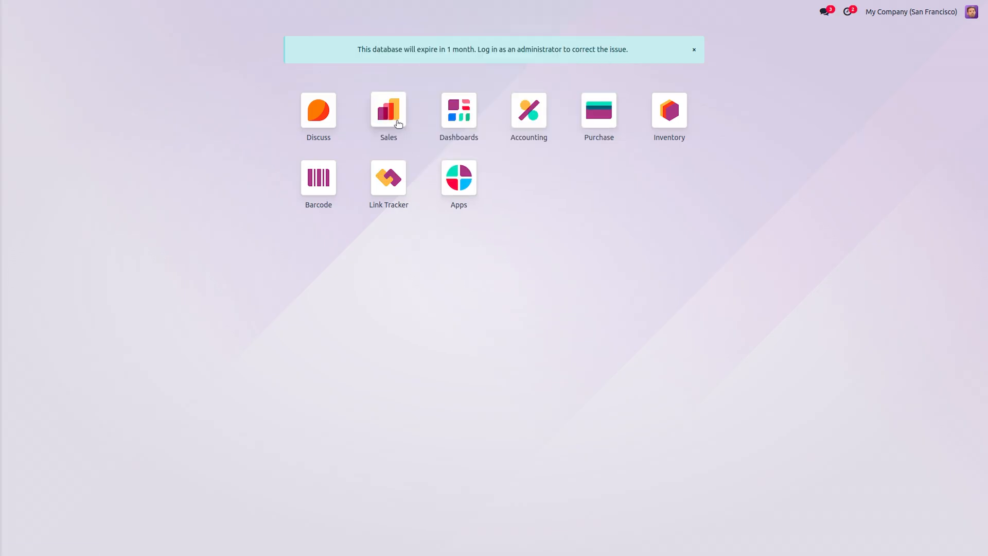
pyautogui.click(389, 110)
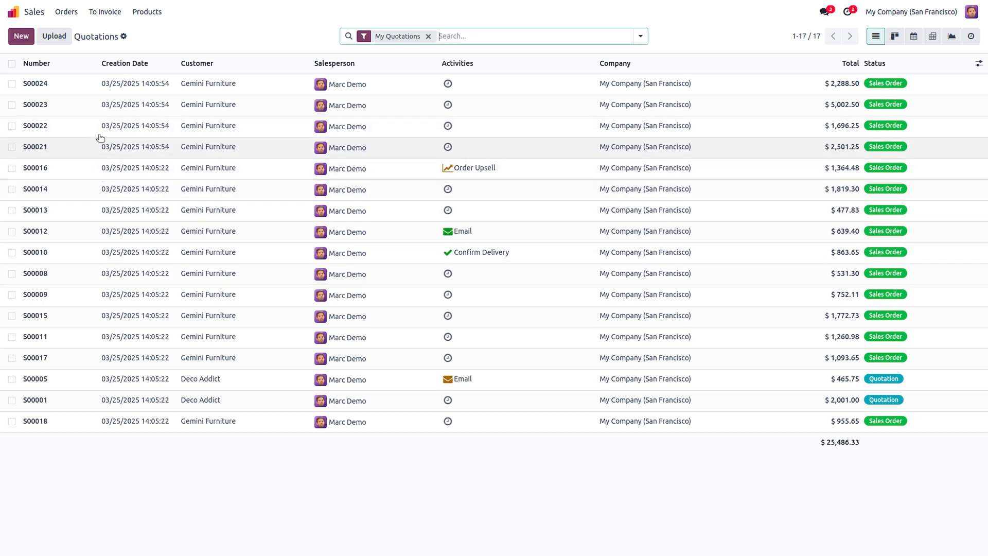
pyautogui.moveTo(104, 12)
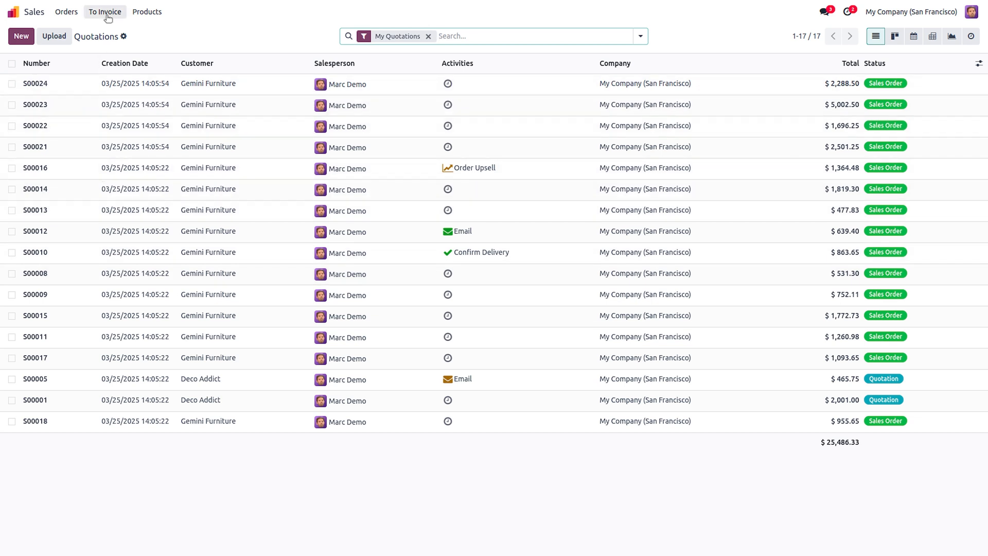
pyautogui.click(105, 12)
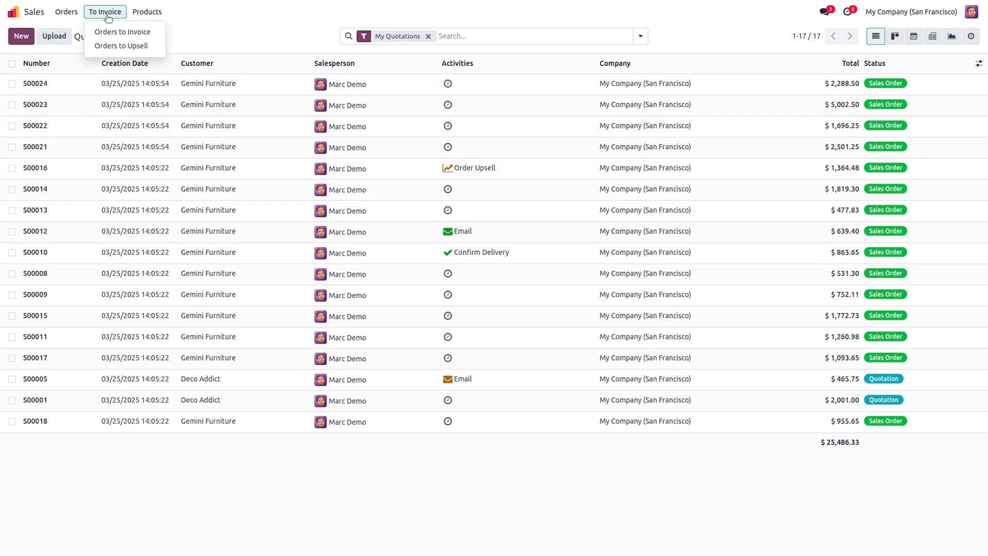
pyautogui.moveTo(122, 32)
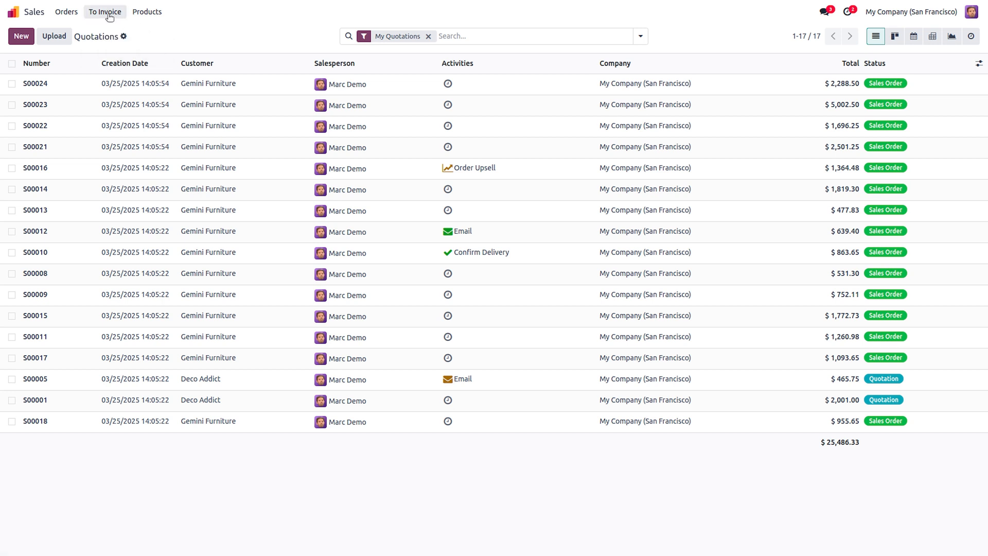
pyautogui.moveTo(186, 49)
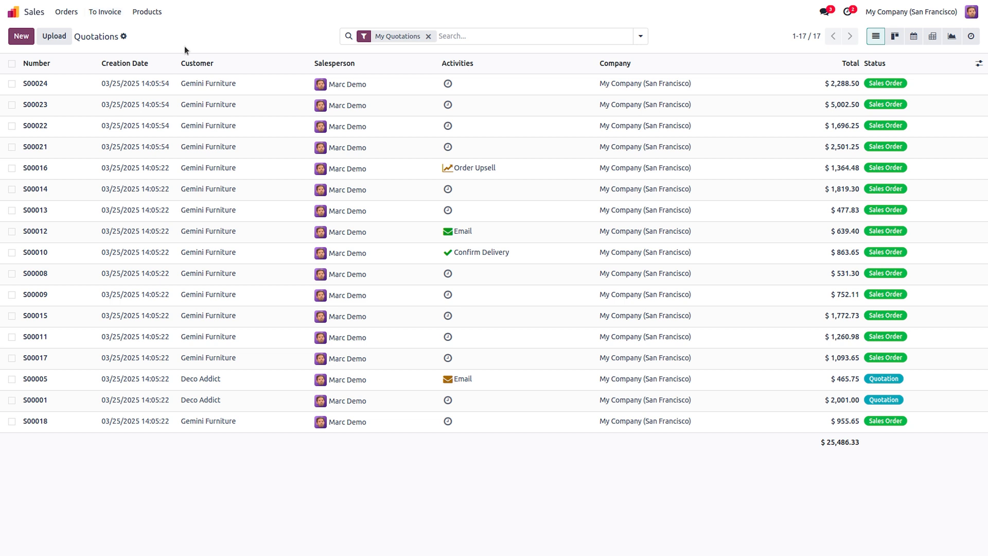
# - Log out, choose another user and sign back in as the administrator
pyautogui.click(973, 13)
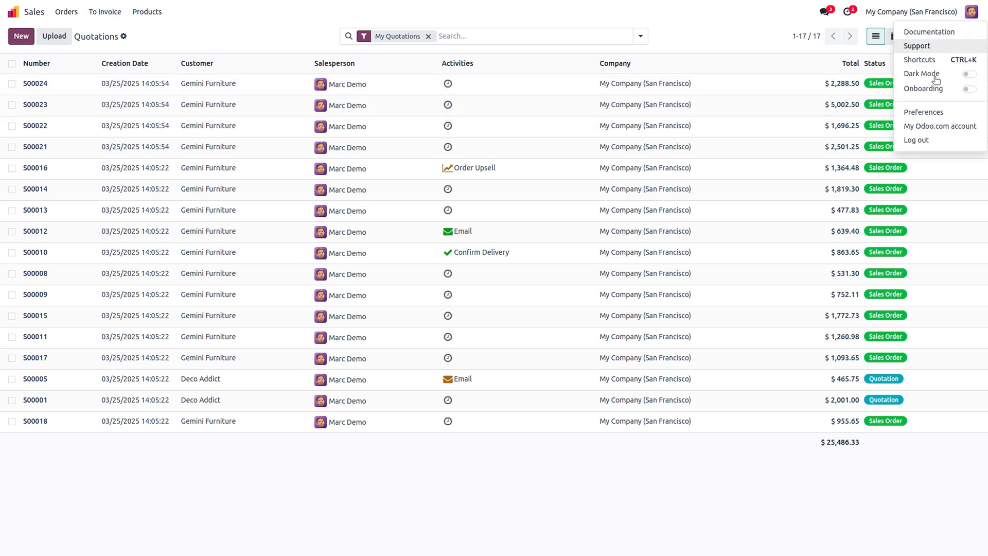
pyautogui.click(917, 139)
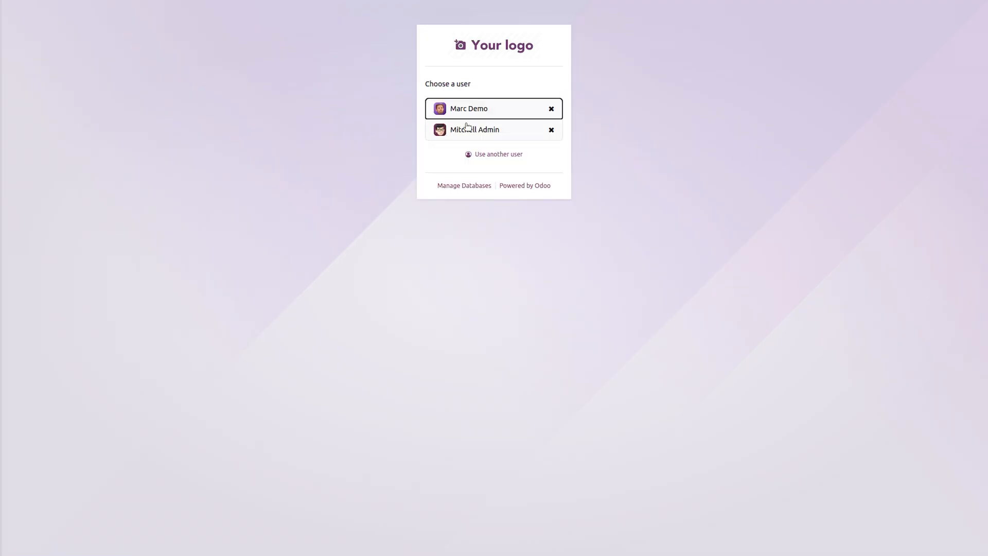
pyautogui.click(494, 154)
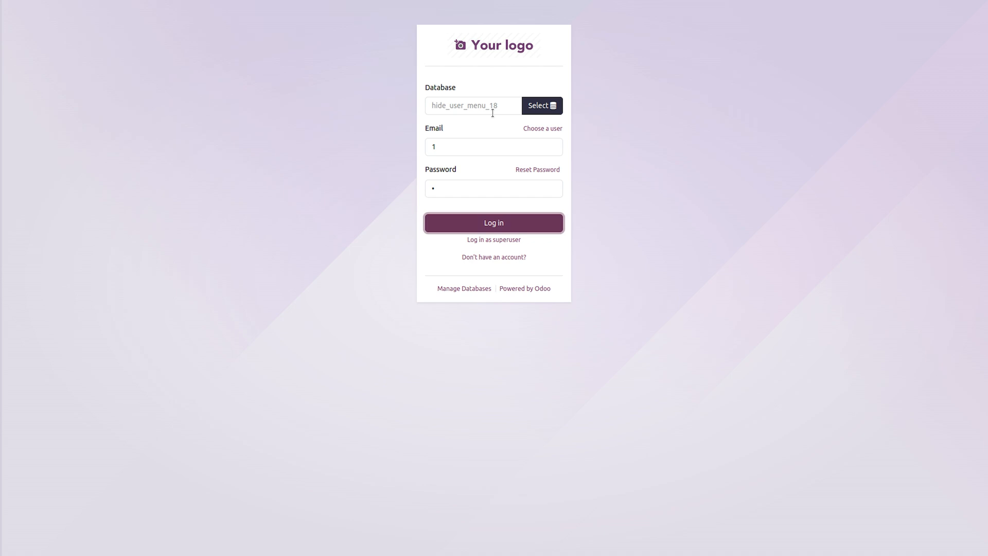
pyautogui.click(493, 223)
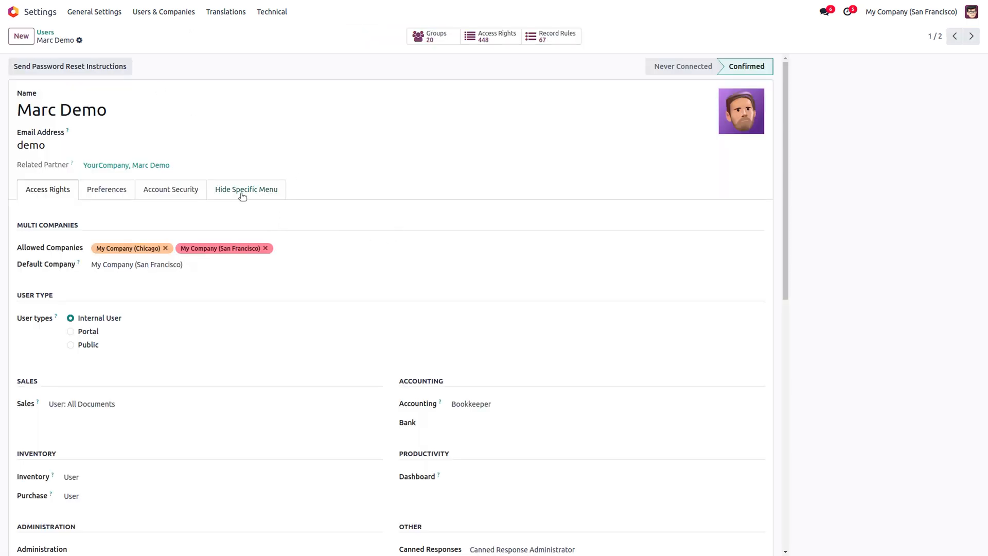
# - Add Sales/To Invoice to Marc Demo's Hide Specific Menu list by searching 'to in'
pyautogui.click(246, 189)
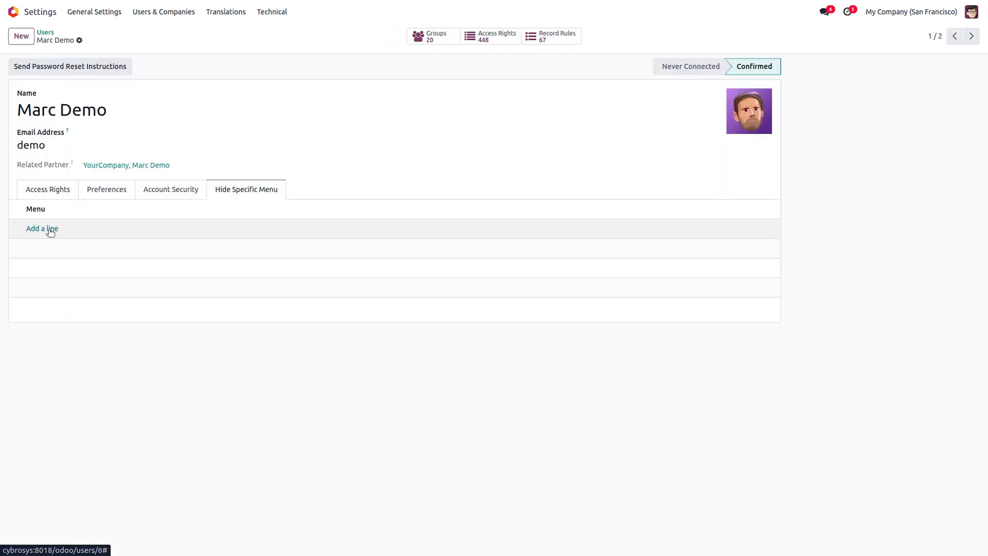
pyautogui.click(42, 228)
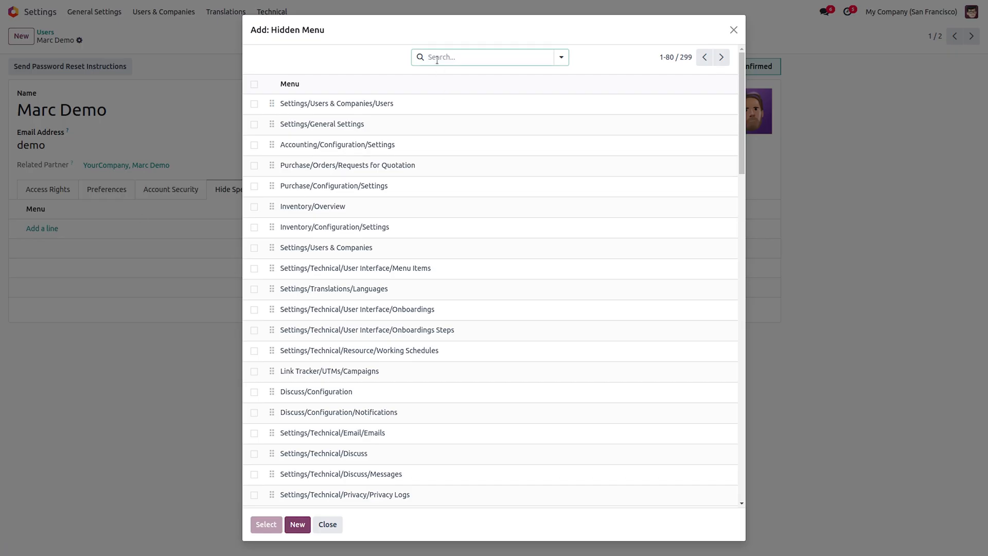
pyautogui.write('to invoice')
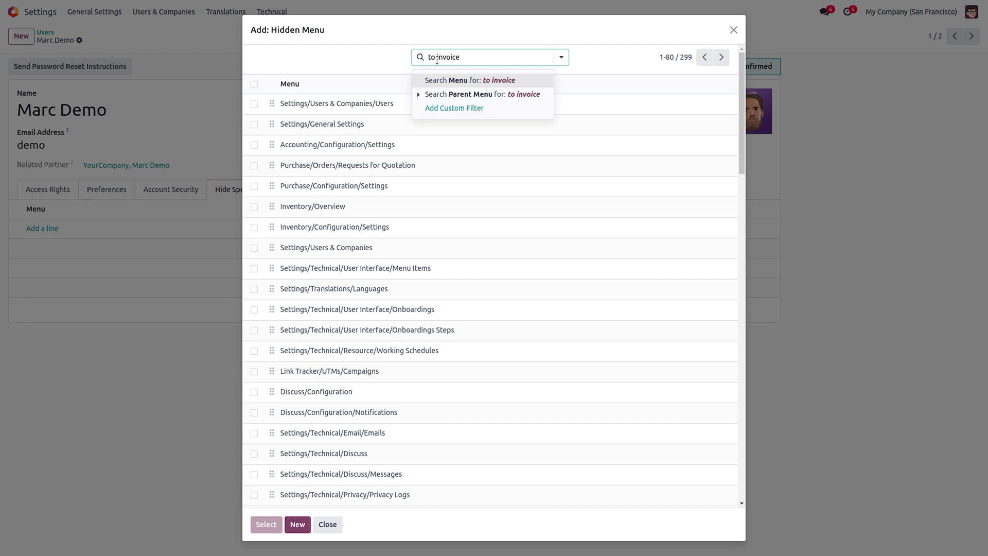
pyautogui.click(463, 79)
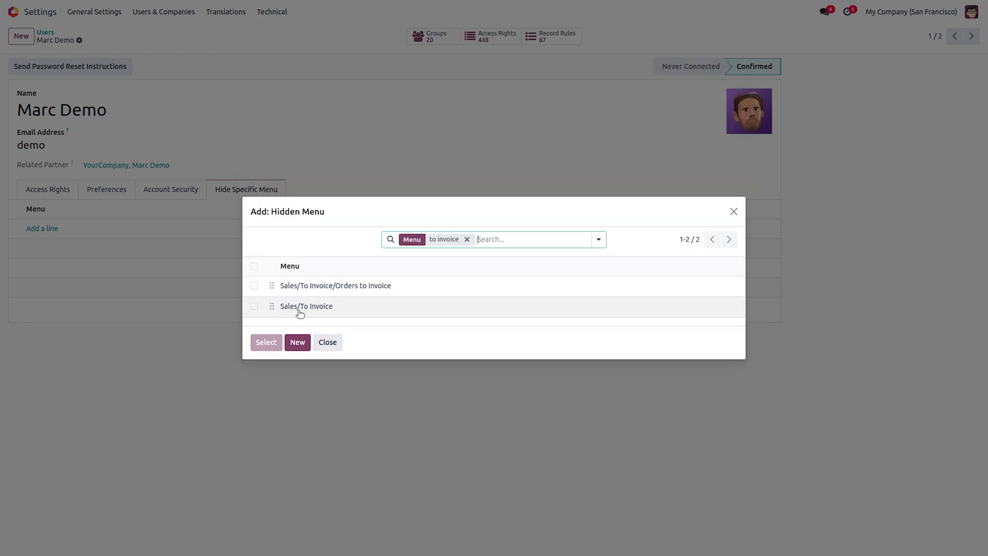
pyautogui.click(254, 306)
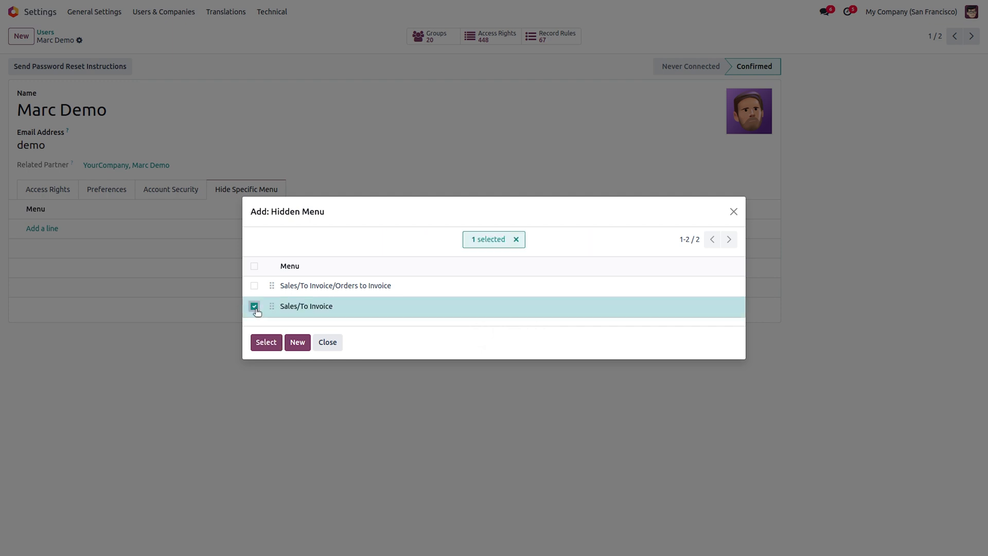
pyautogui.click(266, 342)
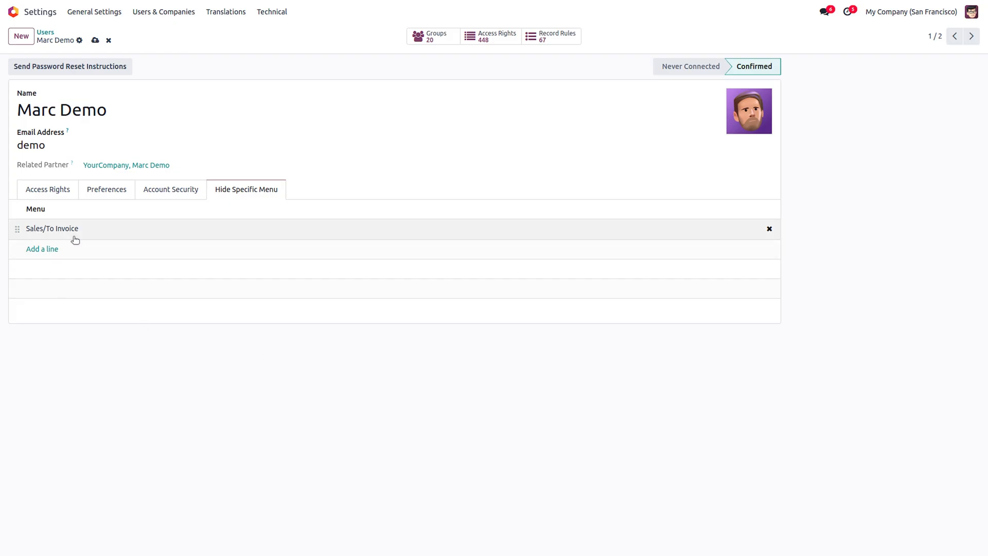
pyautogui.moveTo(59, 234)
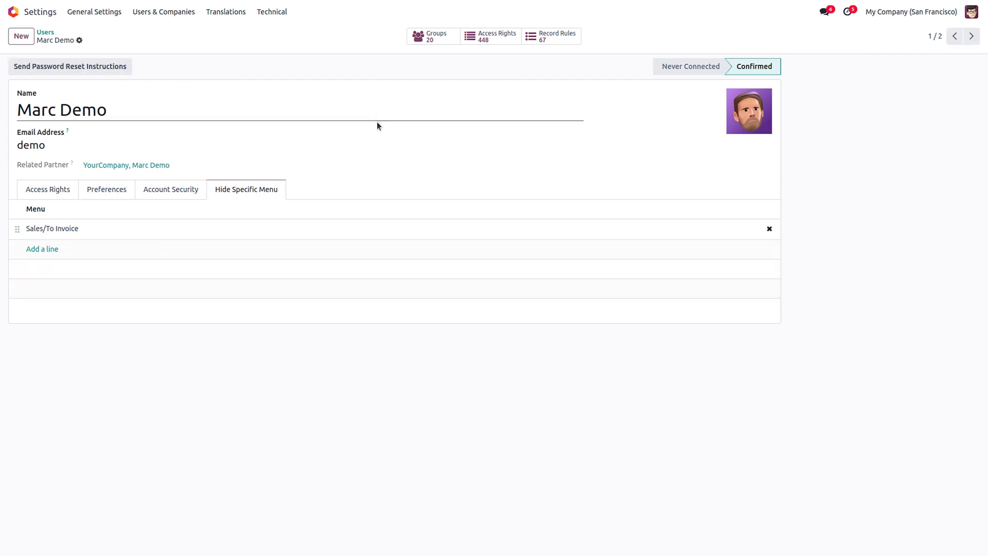
# - Log out of admin and sign in with login 'demo' as Marc Demo
pyautogui.click(968, 12)
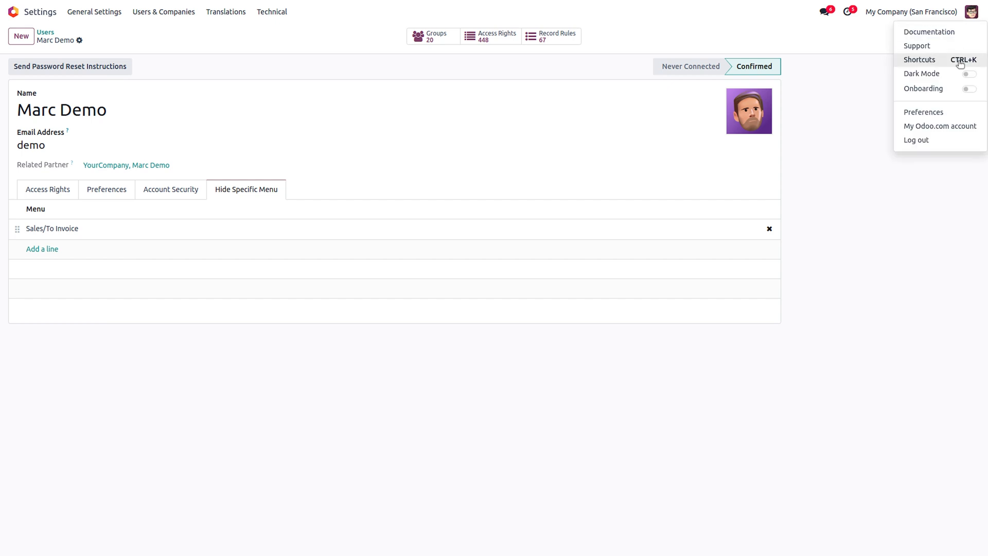
pyautogui.click(916, 140)
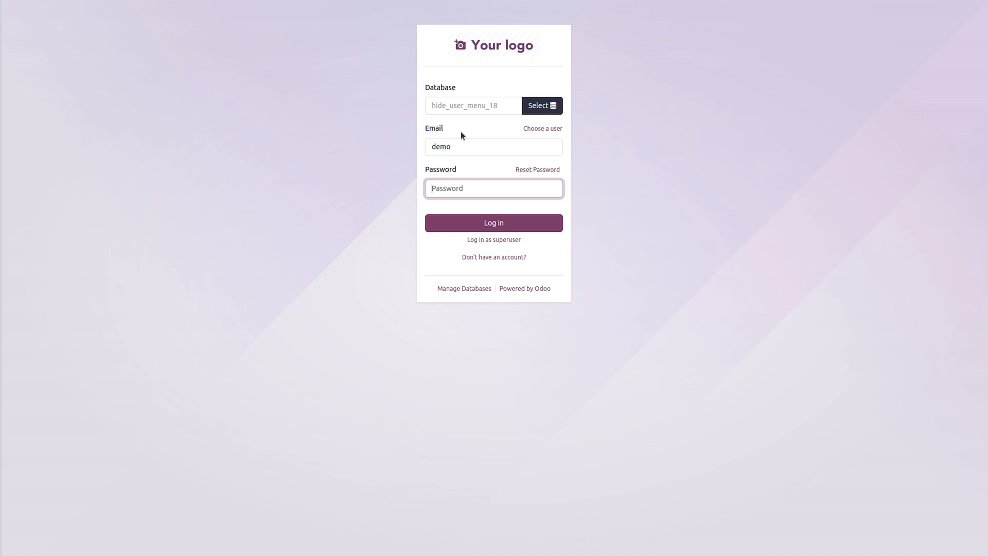
pyautogui.write('demo')
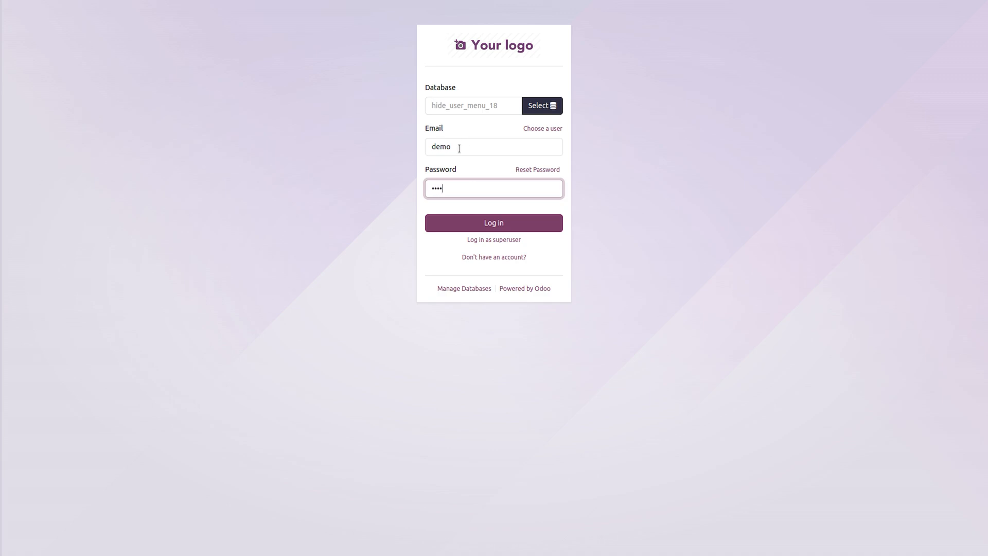
pyautogui.click(493, 223)
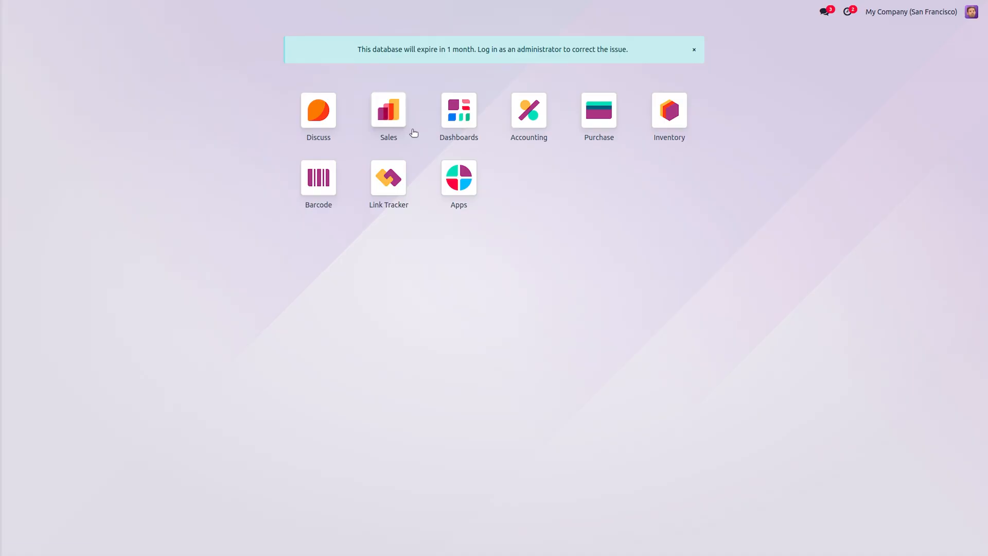
# - Launch the Sales app as Marc Demo and verify To Invoice is gone from the menu
pyautogui.click(388, 110)
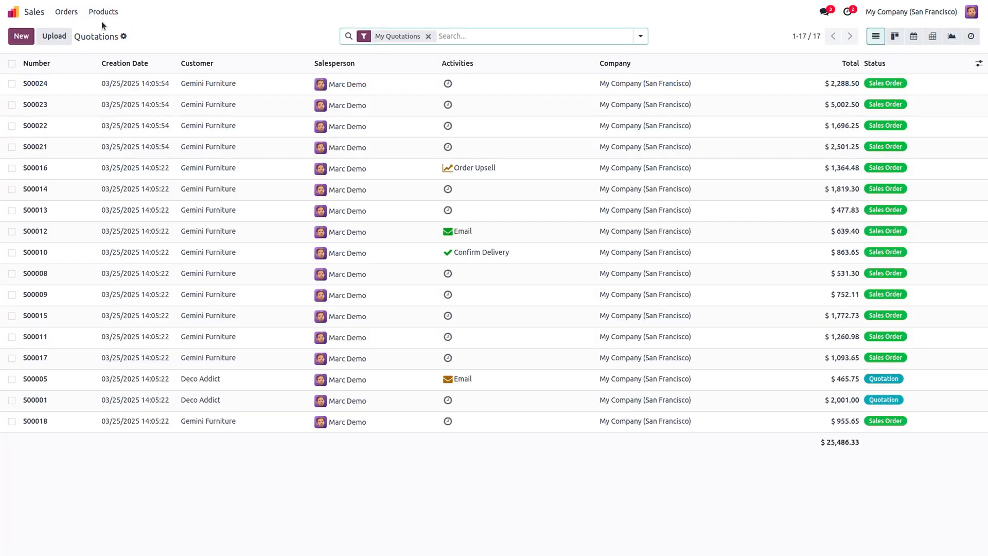
pyautogui.moveTo(159, 26)
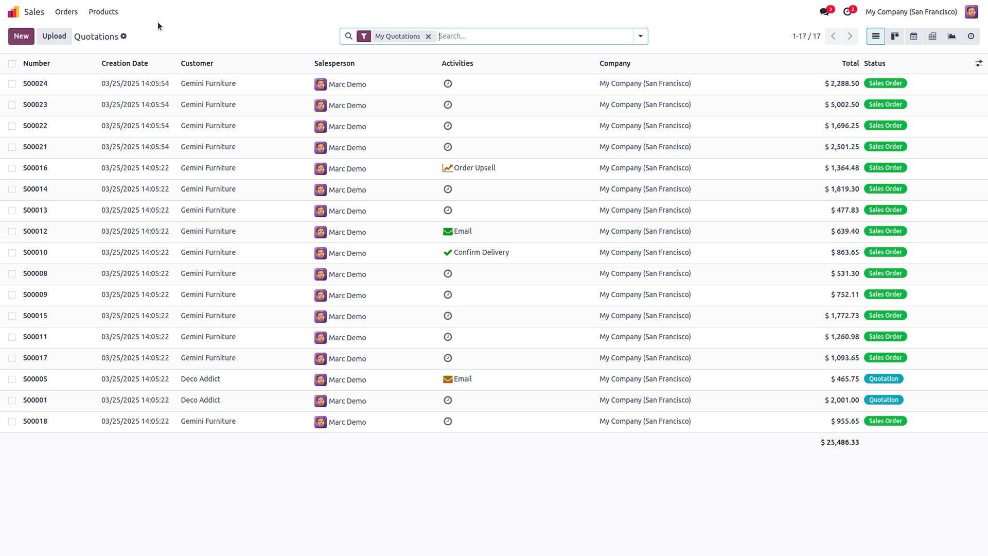